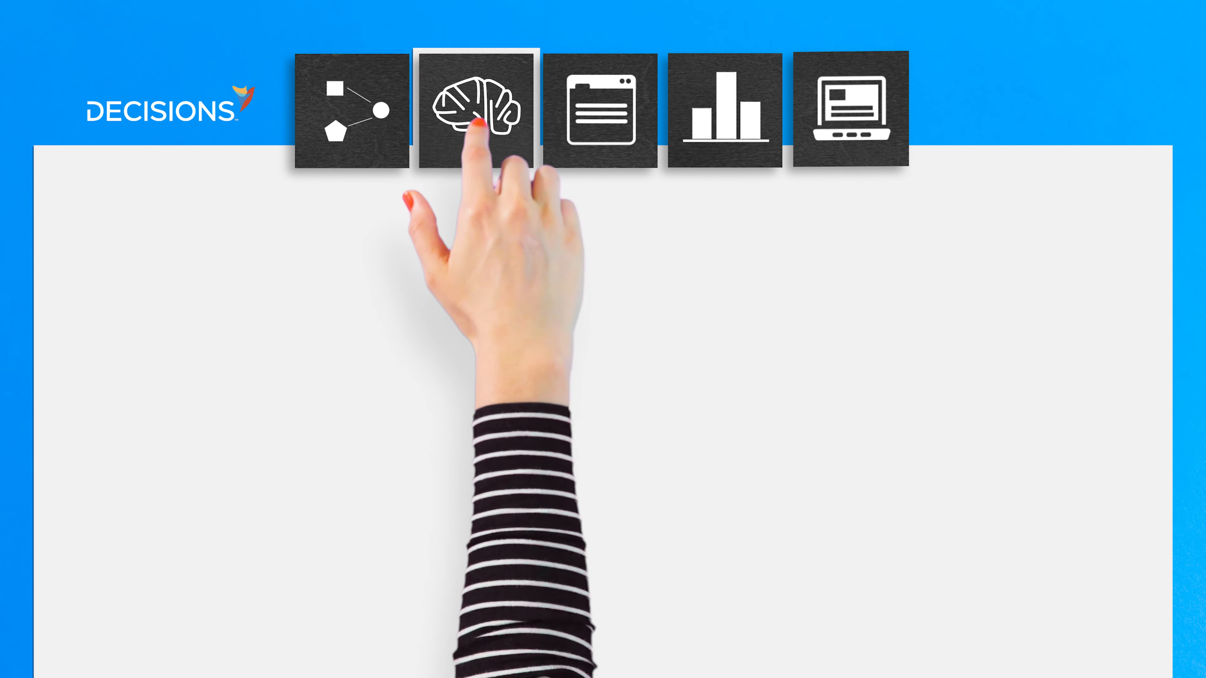
Show the Application form (Name, Address, Cause) in desktop and mobile layouts beside the icon library
{"action": "left_click", "coordinate": [600, 113]}
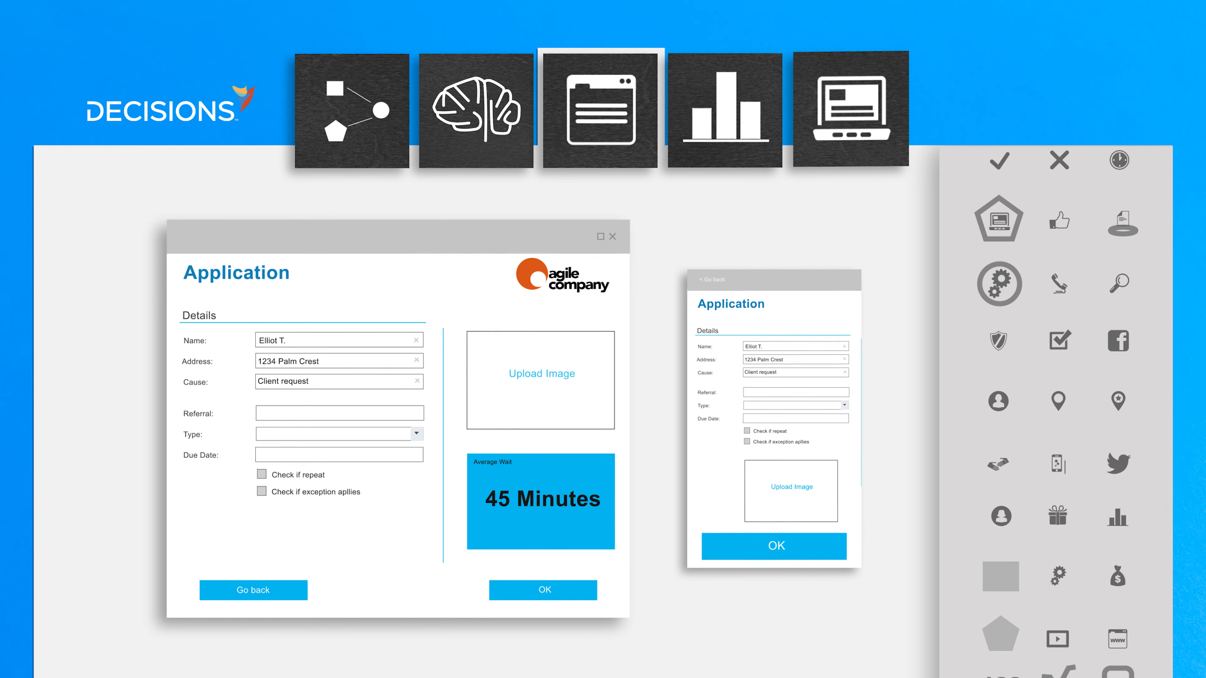
Switch through the reports designer to the dashboard with 212 total tasks, charts and high-traffic map
{"action": "left_click", "coordinate": [722, 113]}
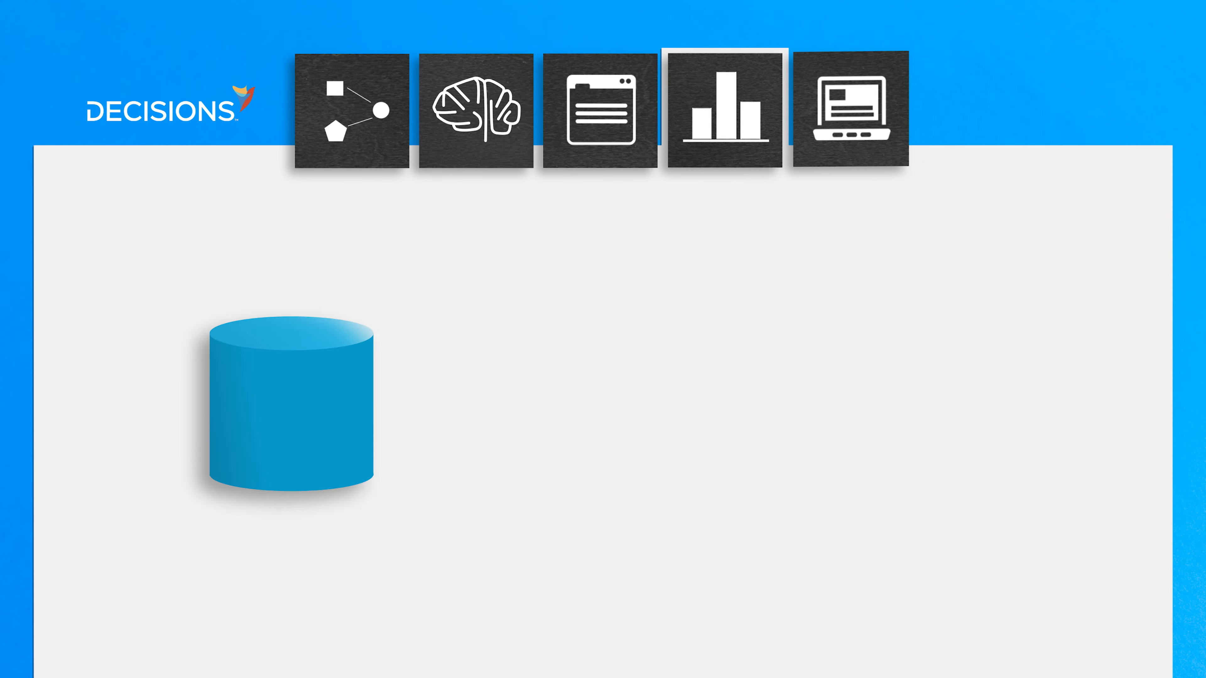
{"action": "left_click", "coordinate": [851, 110]}
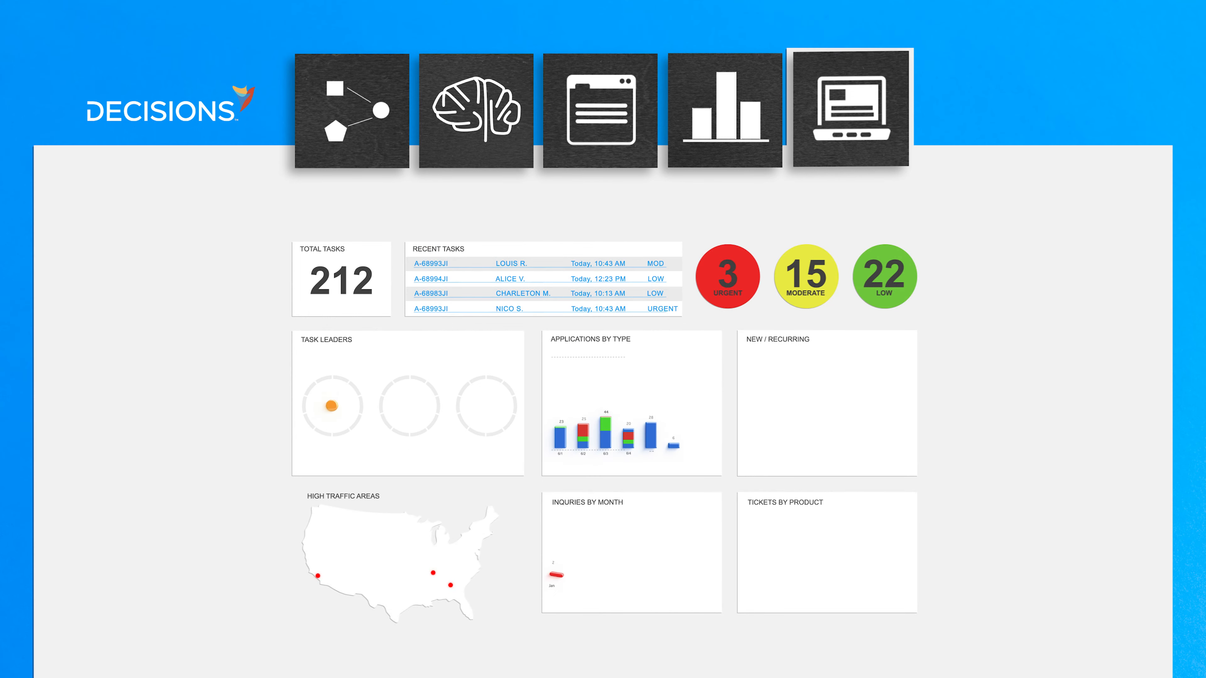